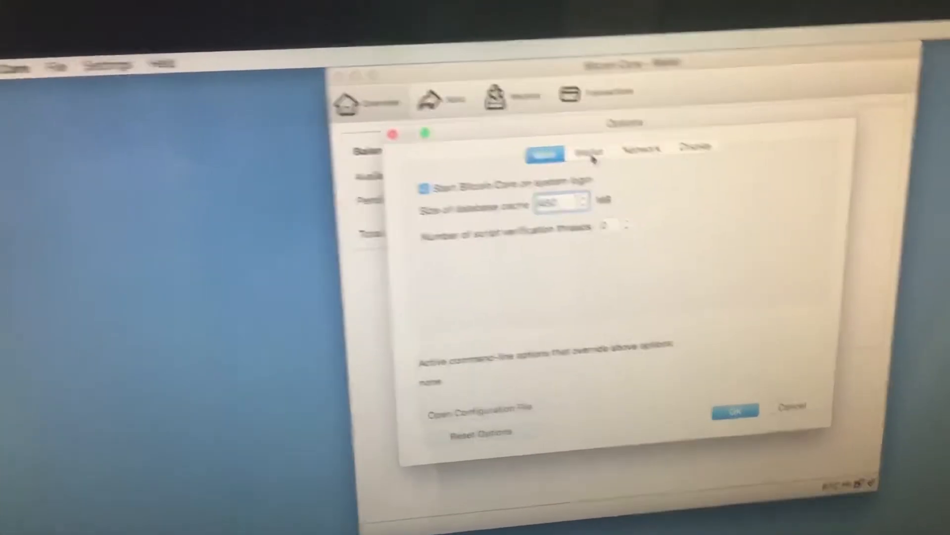
- Review the Wallet and Display settings, keep BTC as the display unit, and confirm with OK
left_click(566, 147)
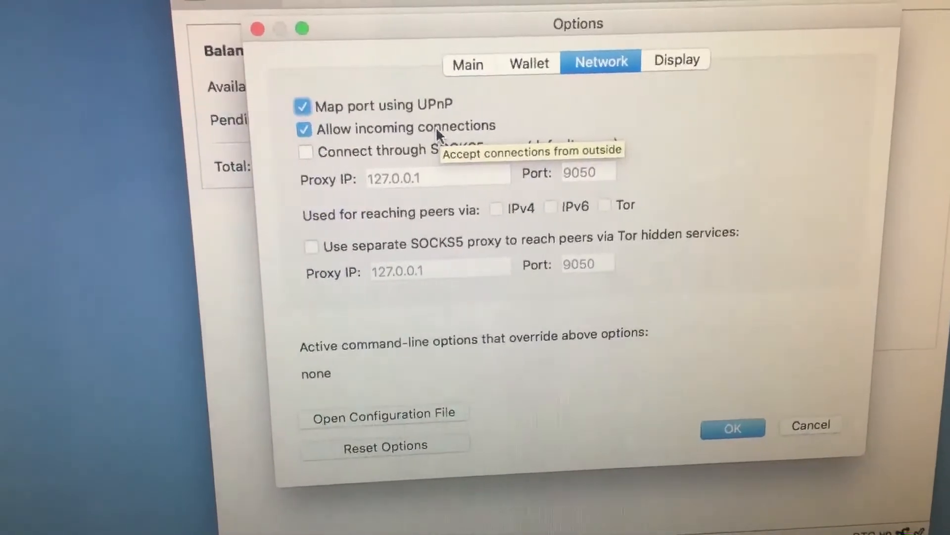
left_click(679, 61)
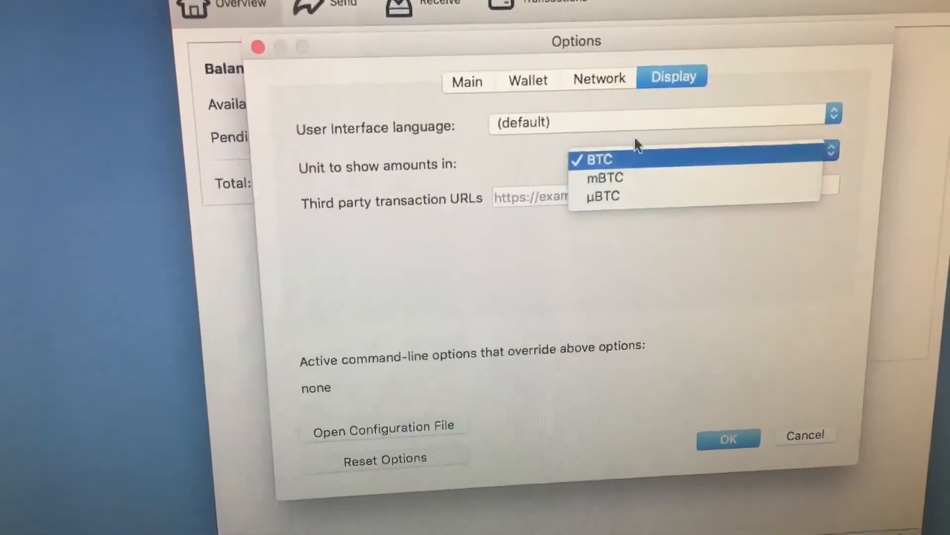
left_click(598, 159)
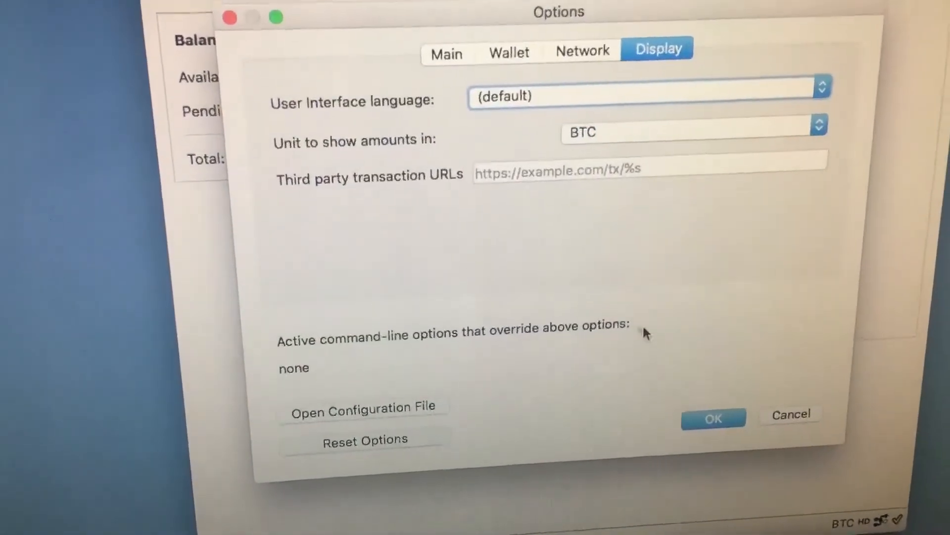
left_click(712, 418)
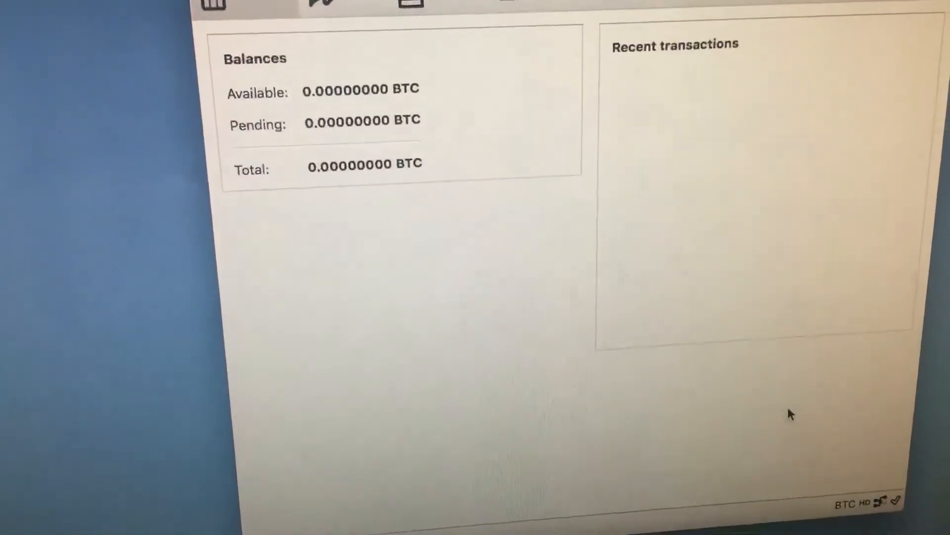